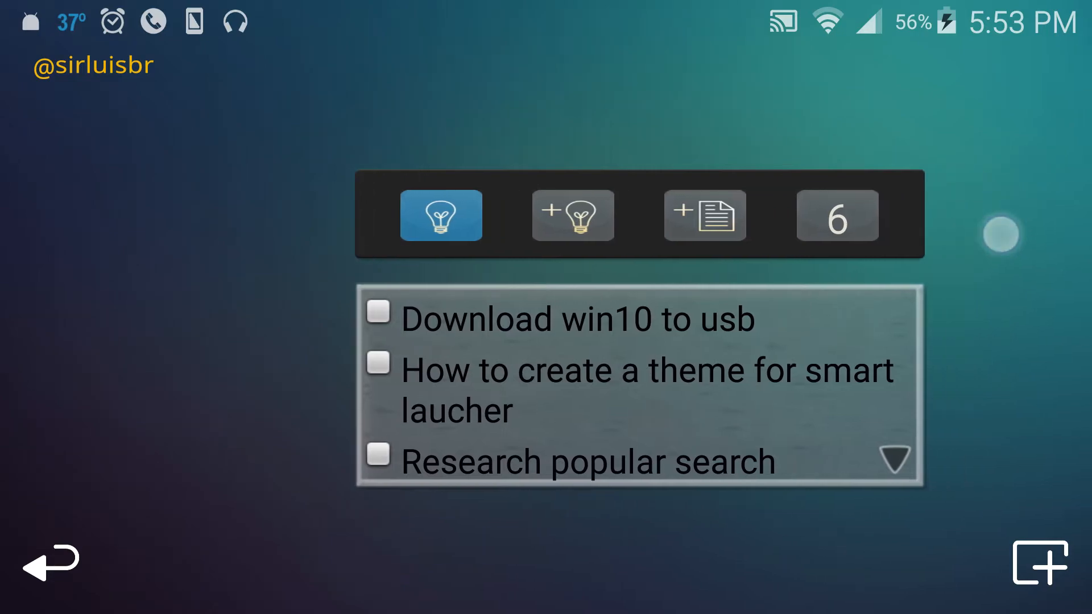
- Leave the to-do notes panel and return to the home screen with the clock and app grid
left_click(50, 560)
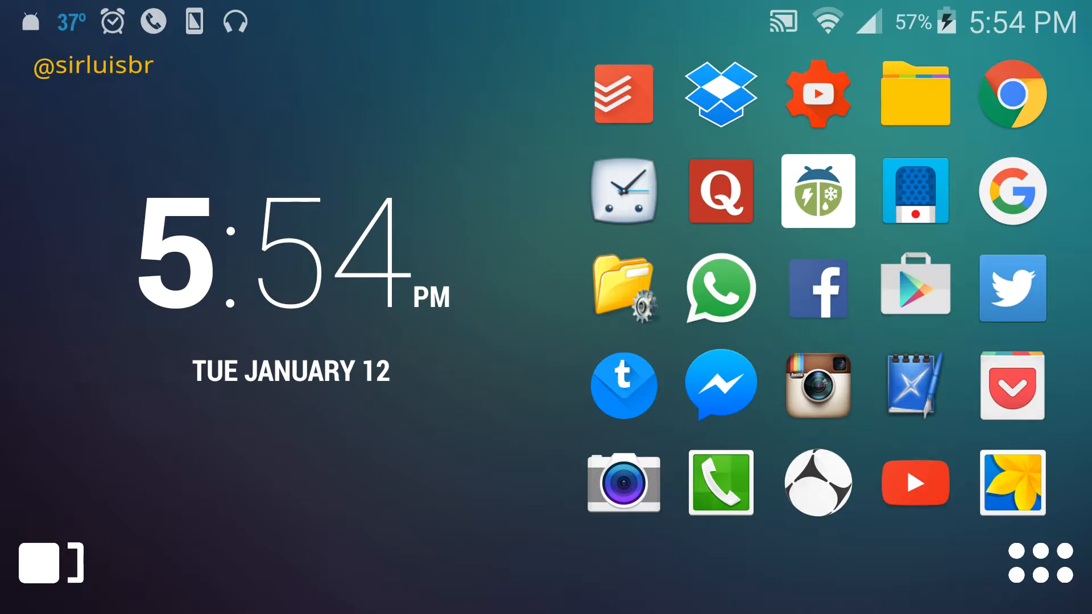
- Show the app drawer and browse its Internet, Media and Settings app categories
left_click(1040, 561)
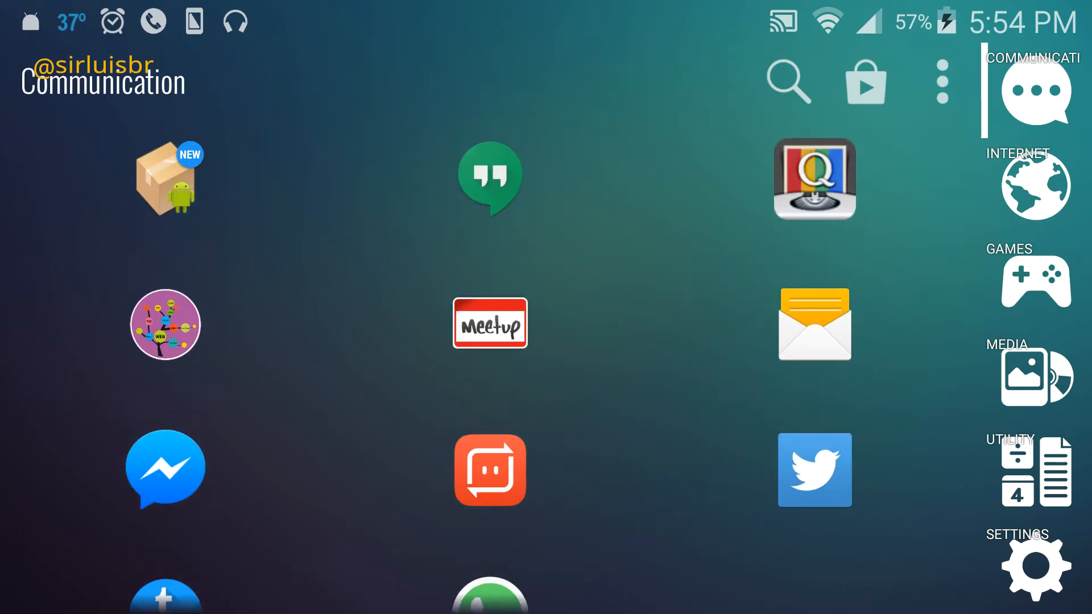
left_click(1035, 185)
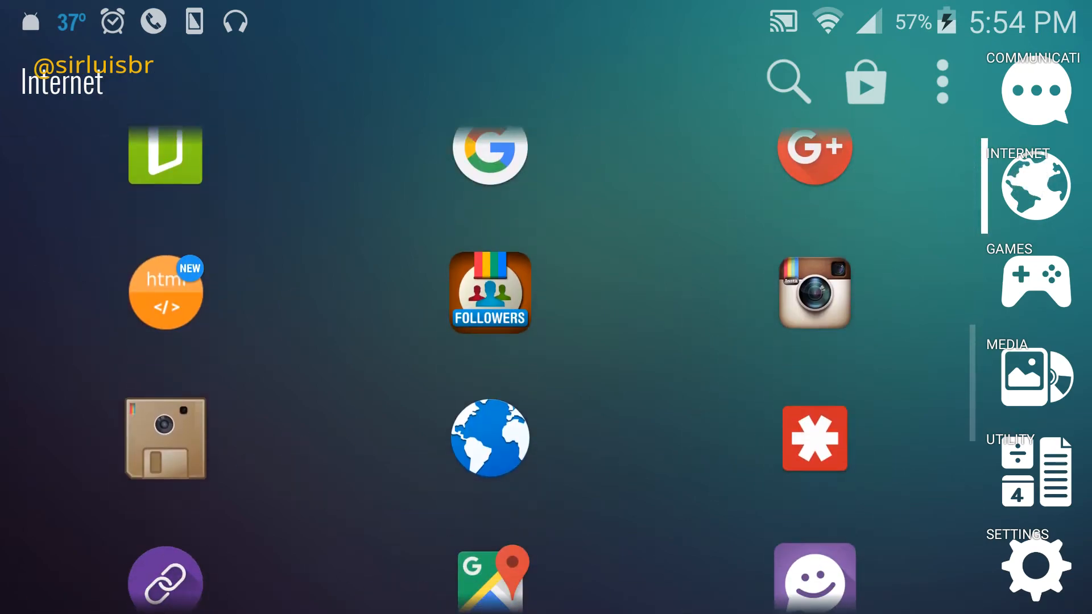
left_click(1035, 373)
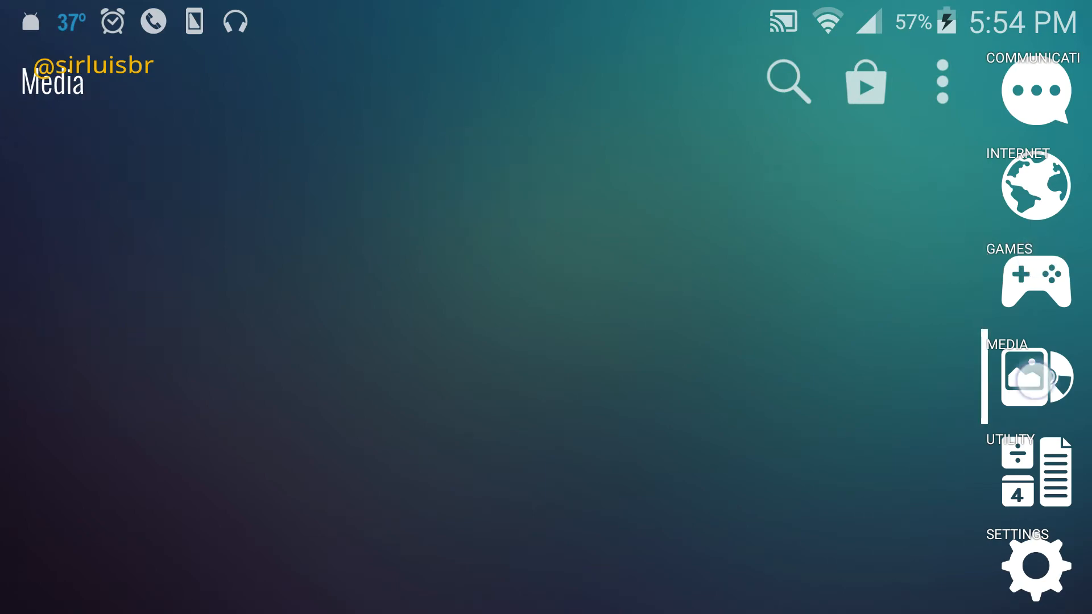
left_click(1015, 473)
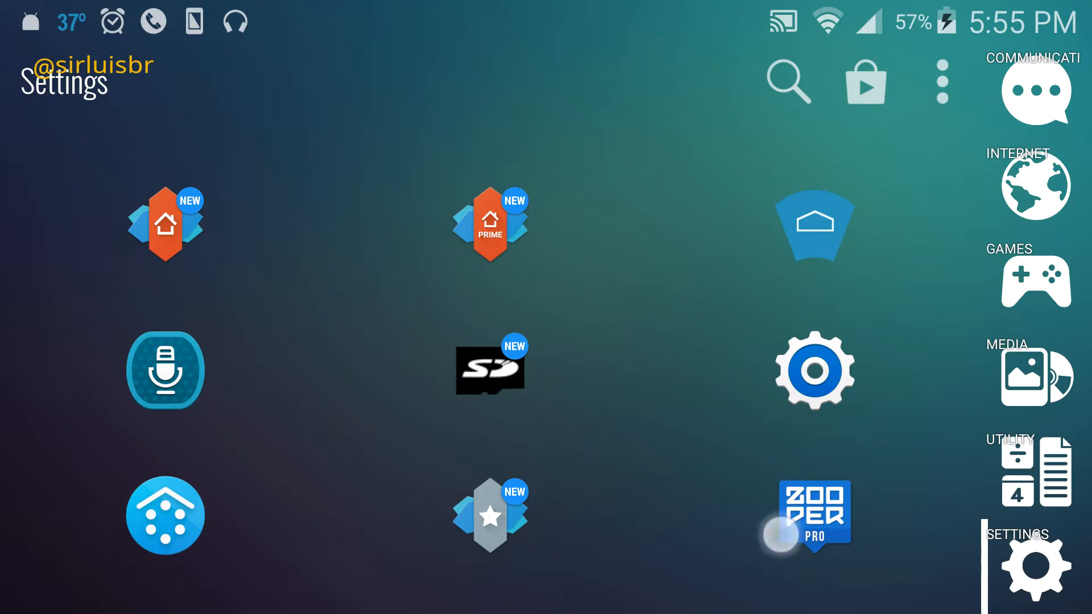
- Enter the launcher's own settings list from the Settings category
scroll("down", 3)
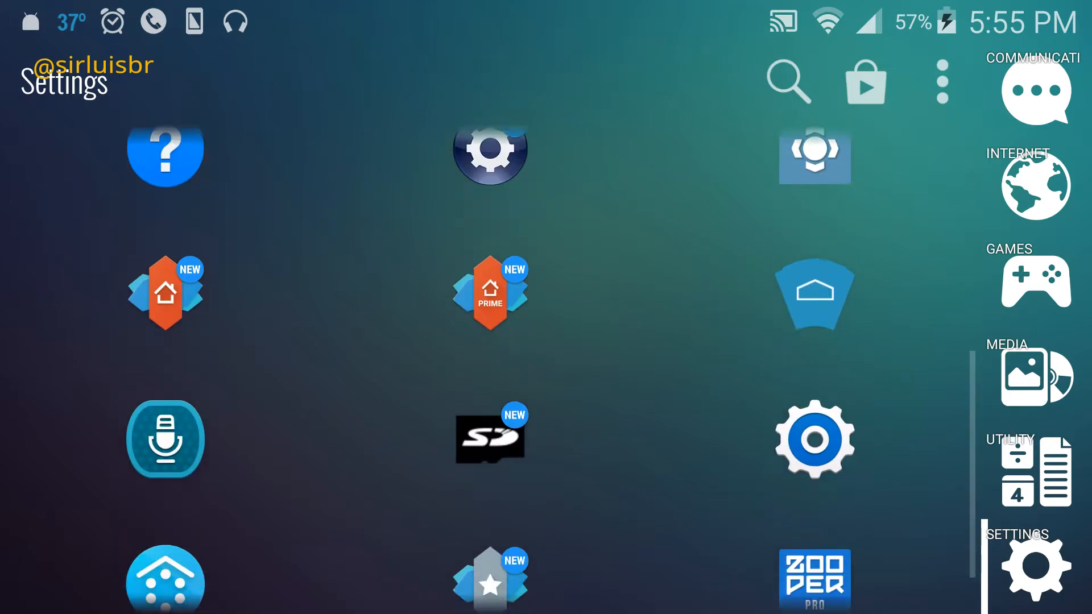
left_click(787, 80)
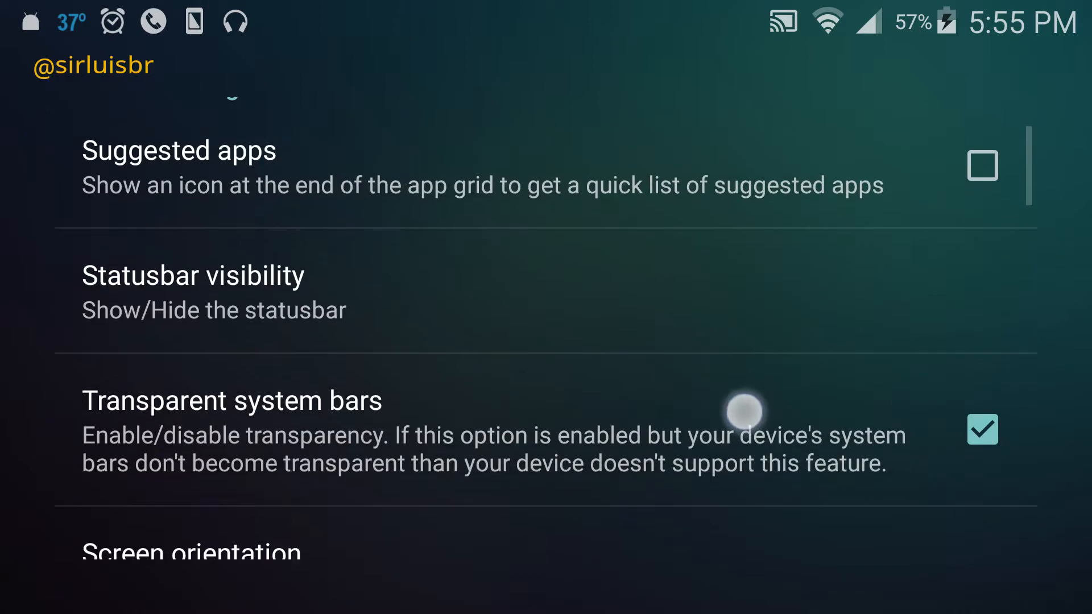
- Review Global settings including Left-handed, Clock and Bubbles options, then return to the Preferences list
scroll("down", 3)
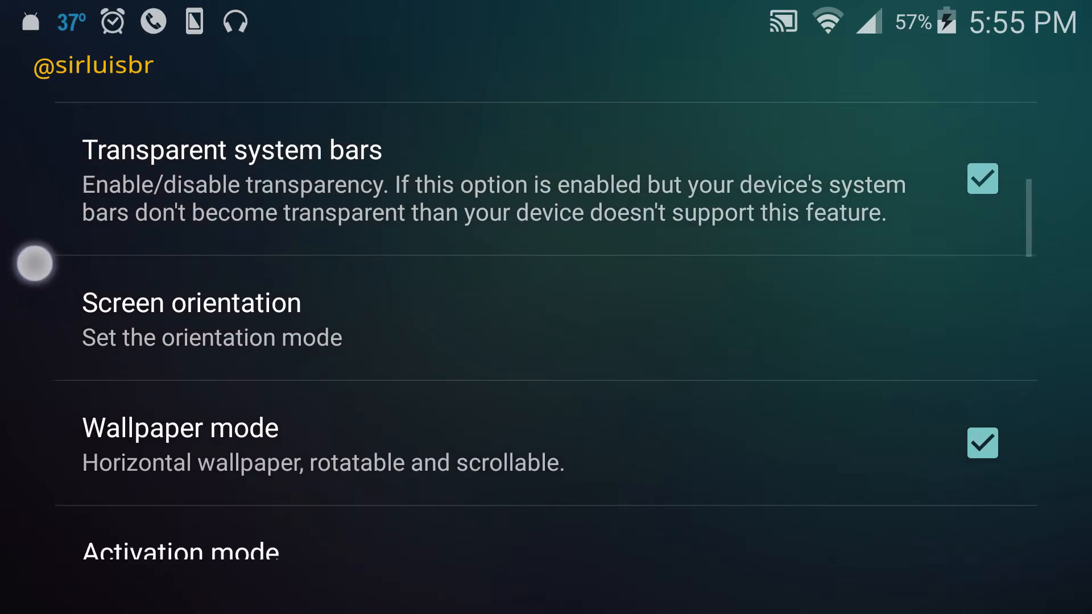
left_click(191, 302)
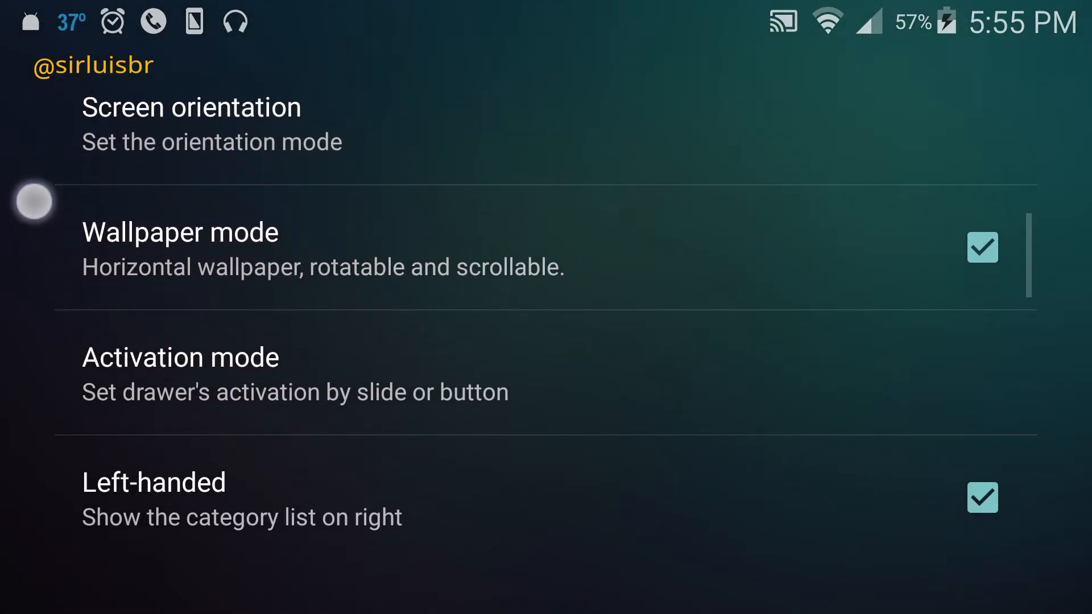
scroll("up", 3)
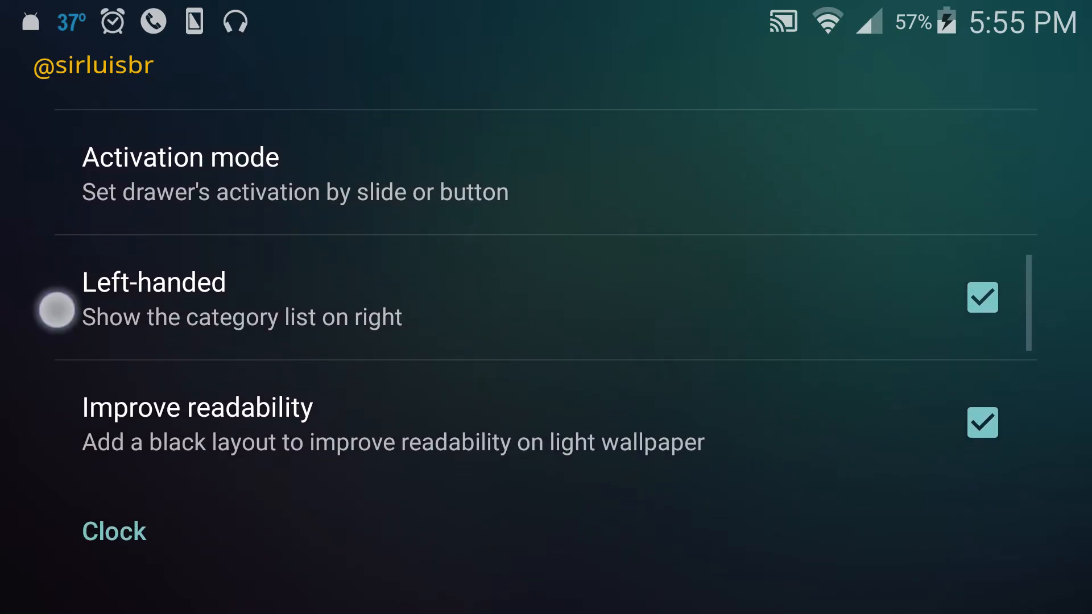
scroll("down", 3)
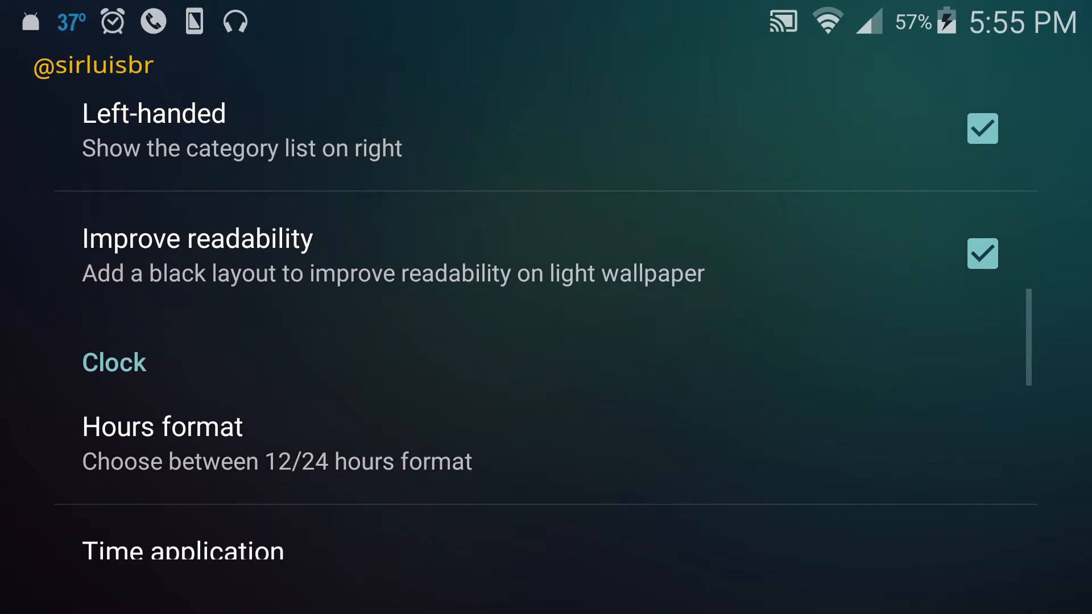
scroll("down", 3)
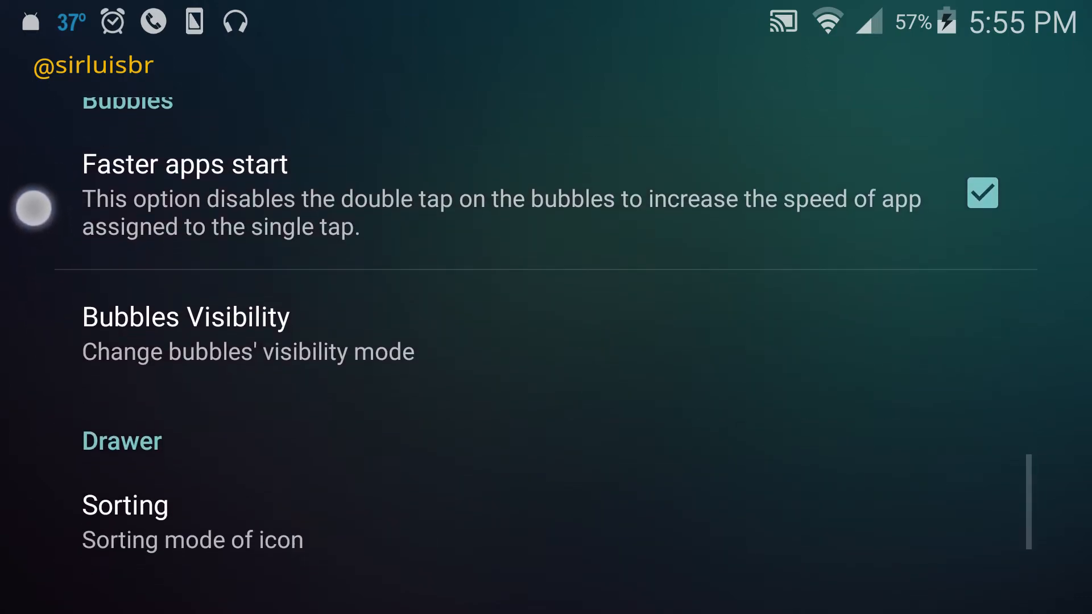
scroll("up", 3)
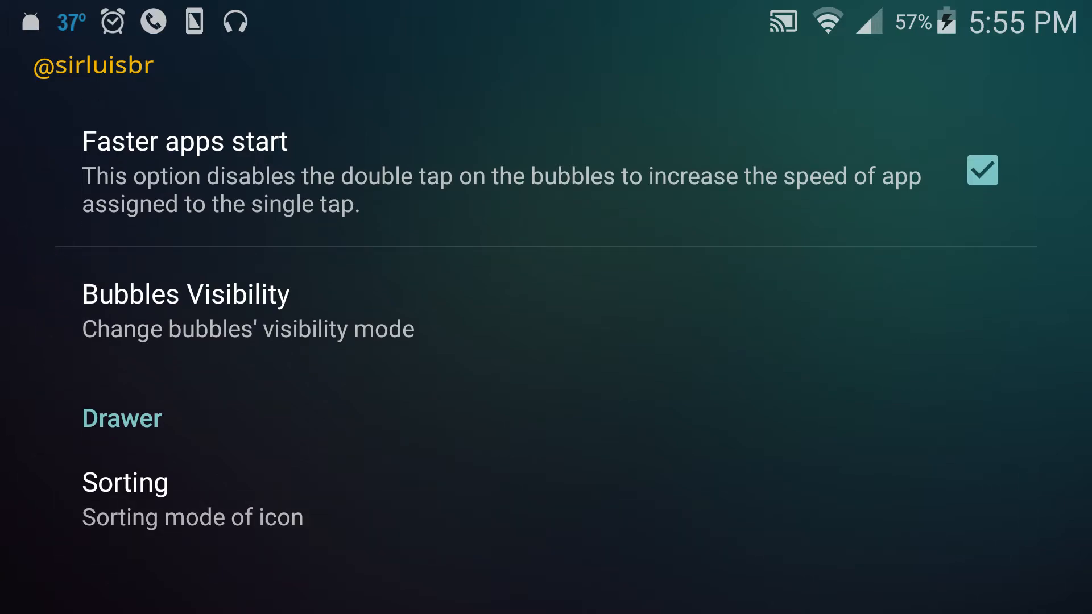
left_click(380, 495)
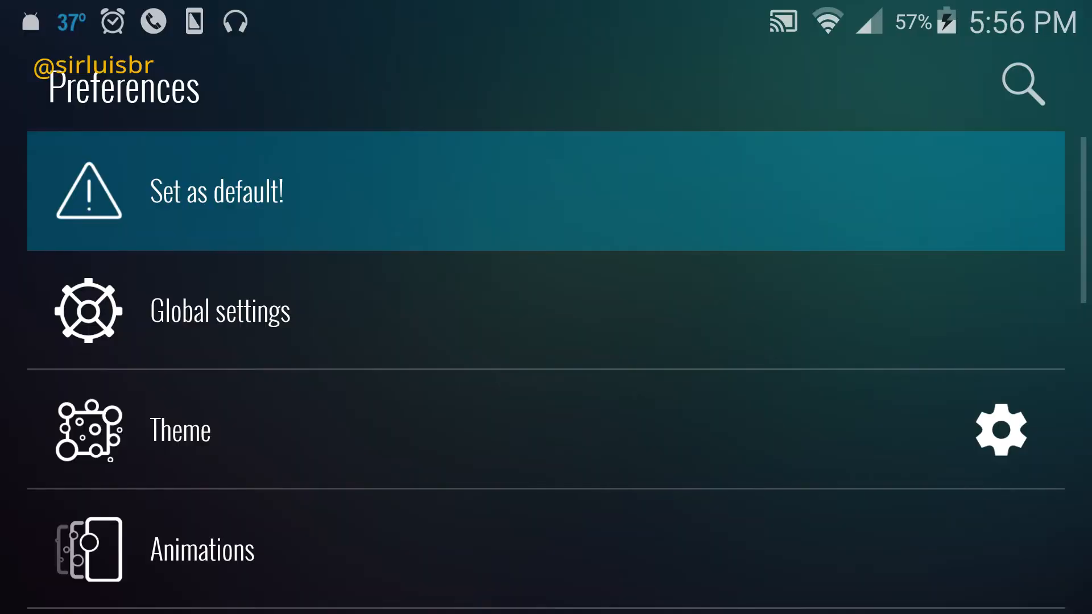
- In Theme settings, preview the home bubbles arranged in a circle, then restore the grid layout
scroll("up", 3)
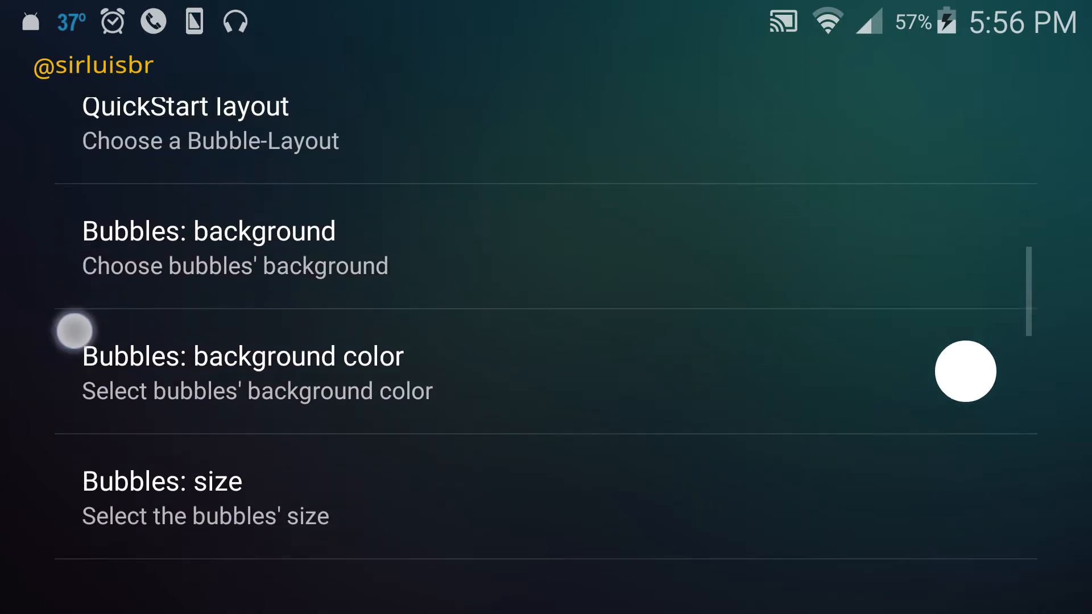
left_click(185, 122)
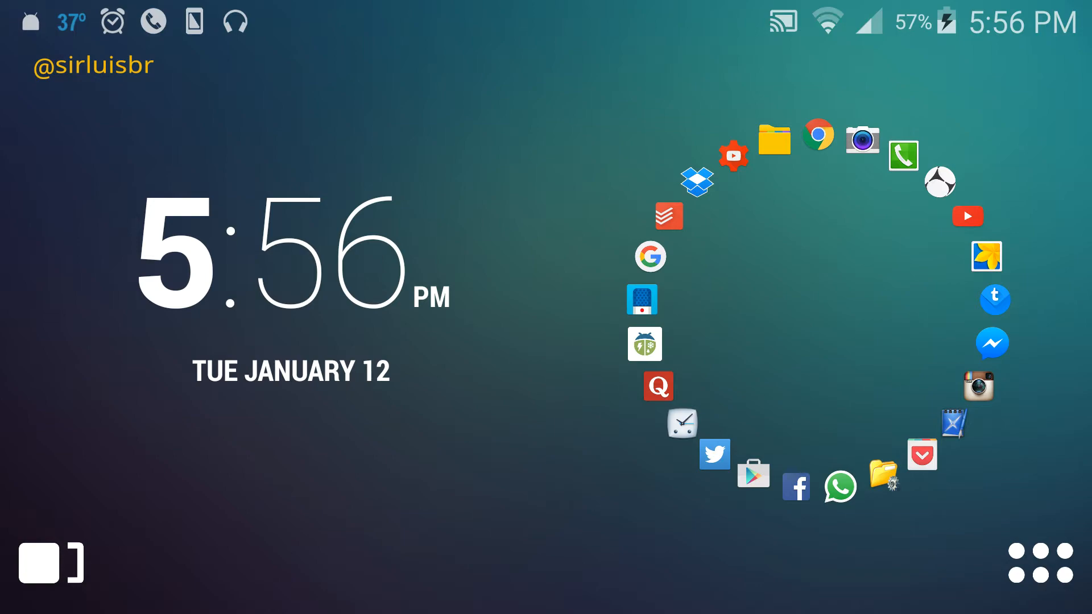
left_click(1038, 566)
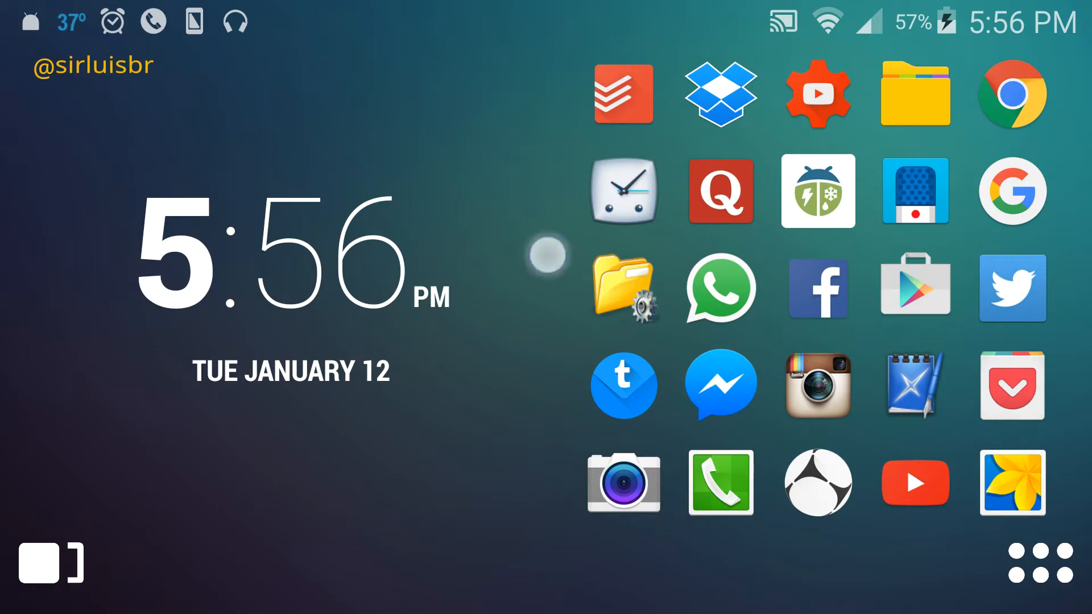
left_click(1038, 562)
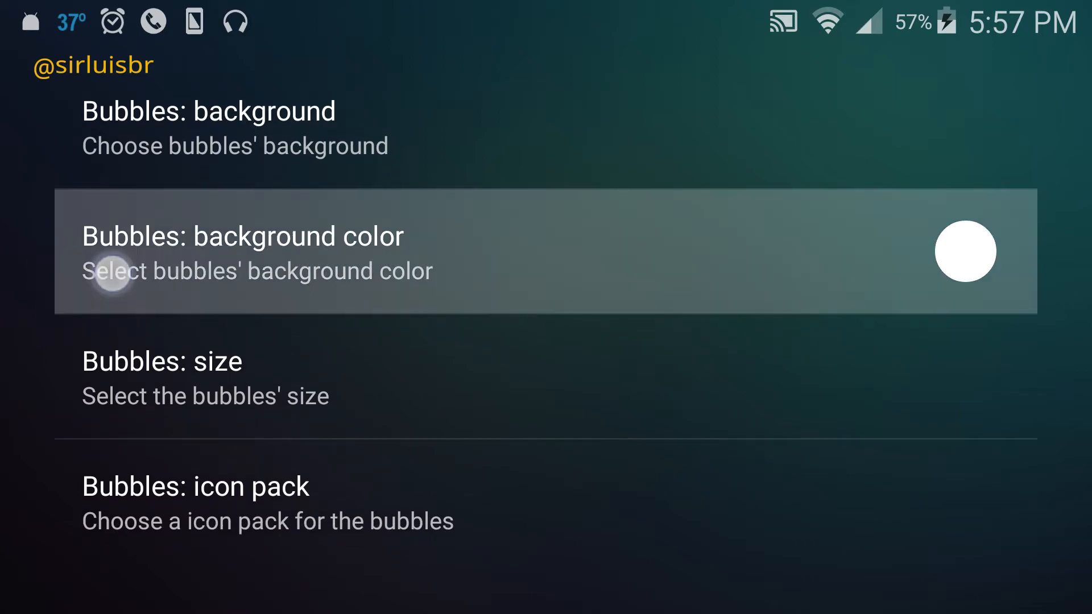
- Scroll through the Preferences list down to Version info
scroll("up", 3)
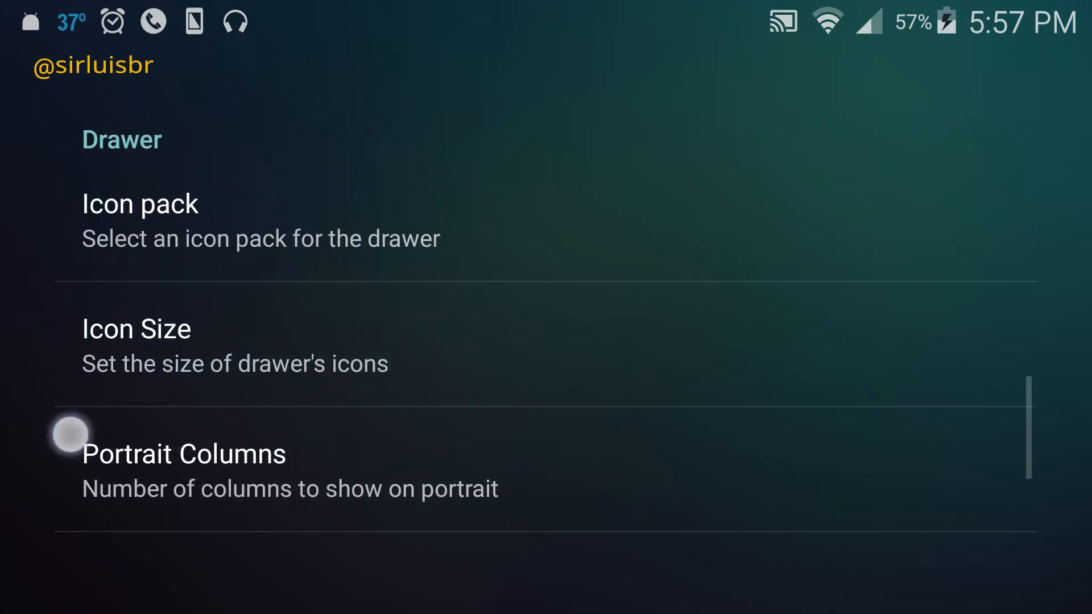
scroll("down", 3)
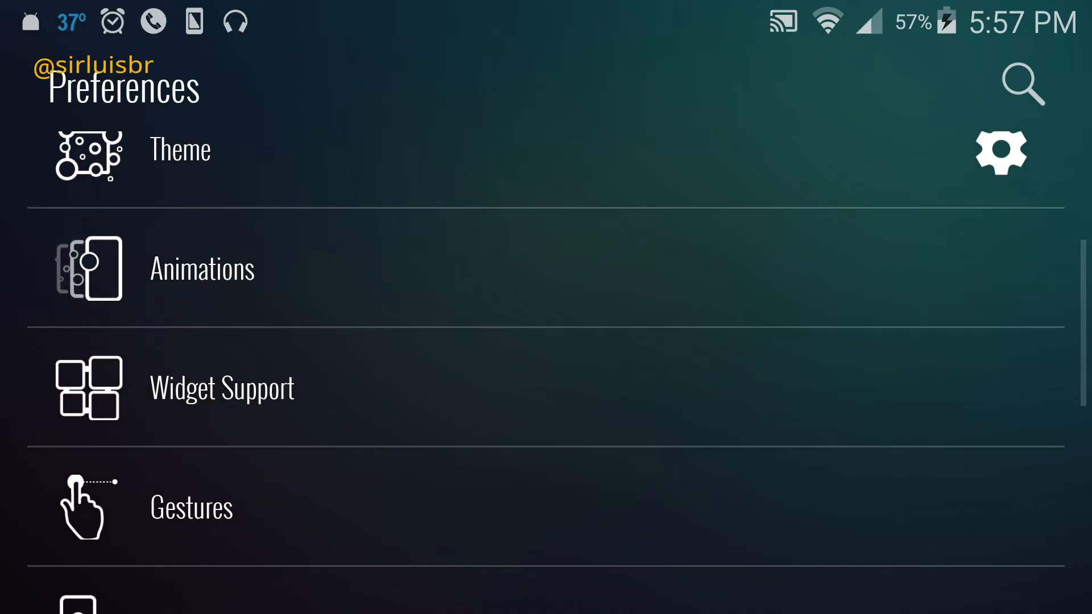
scroll("up", 3)
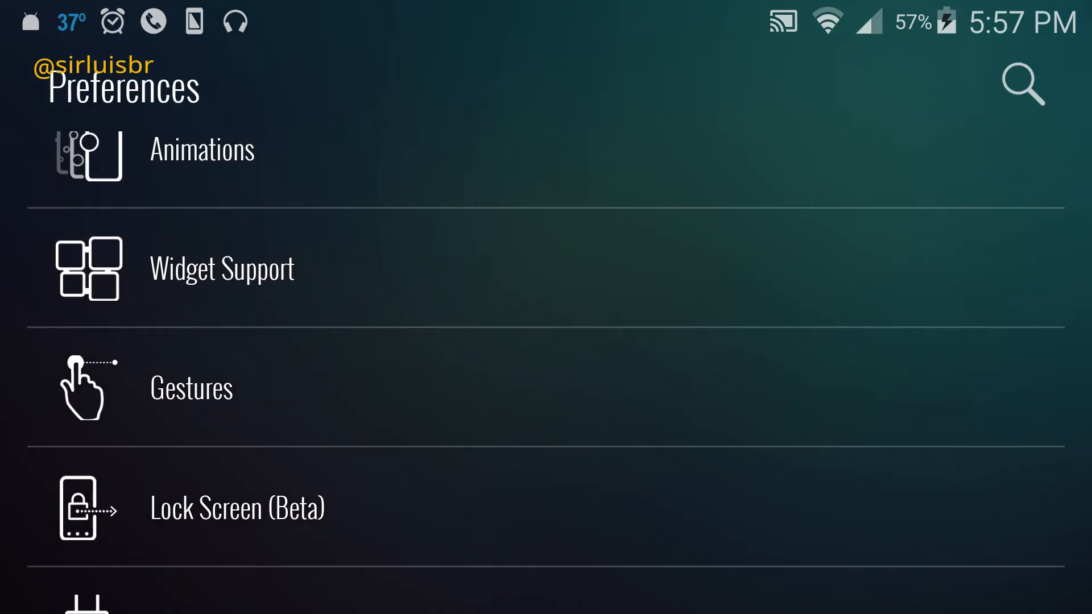
left_click(222, 268)
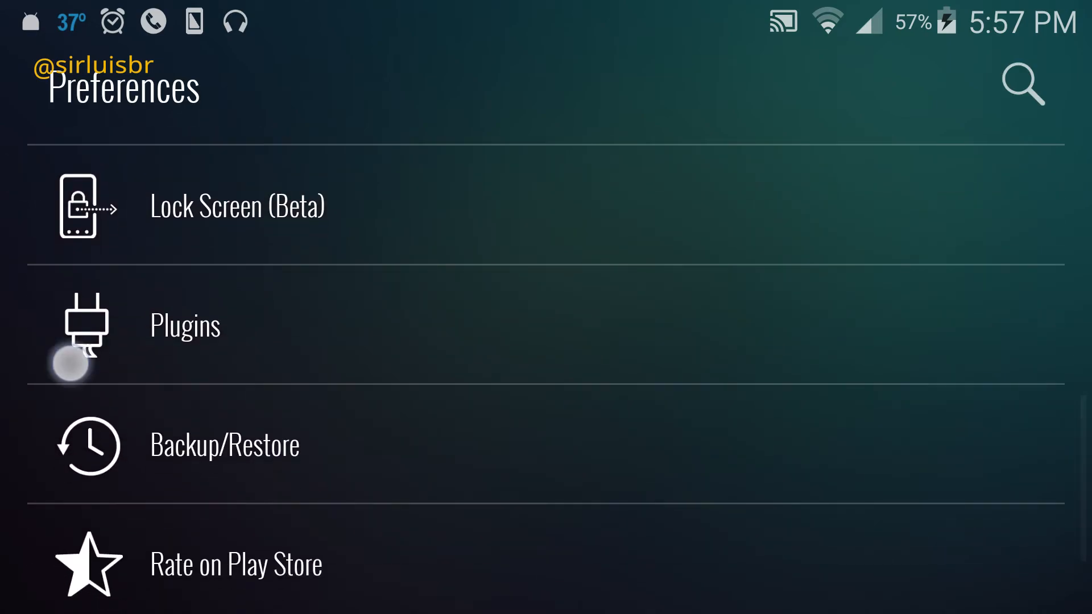
- Glance at the lock screen settings and return to the app drawer's Settings category
left_click(184, 325)
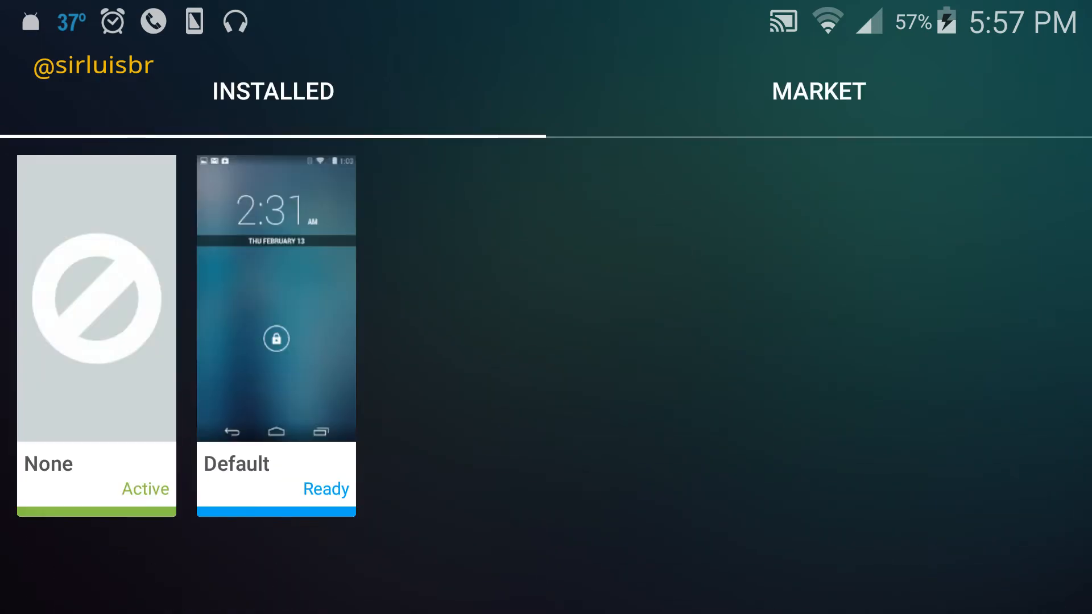
left_click(817, 91)
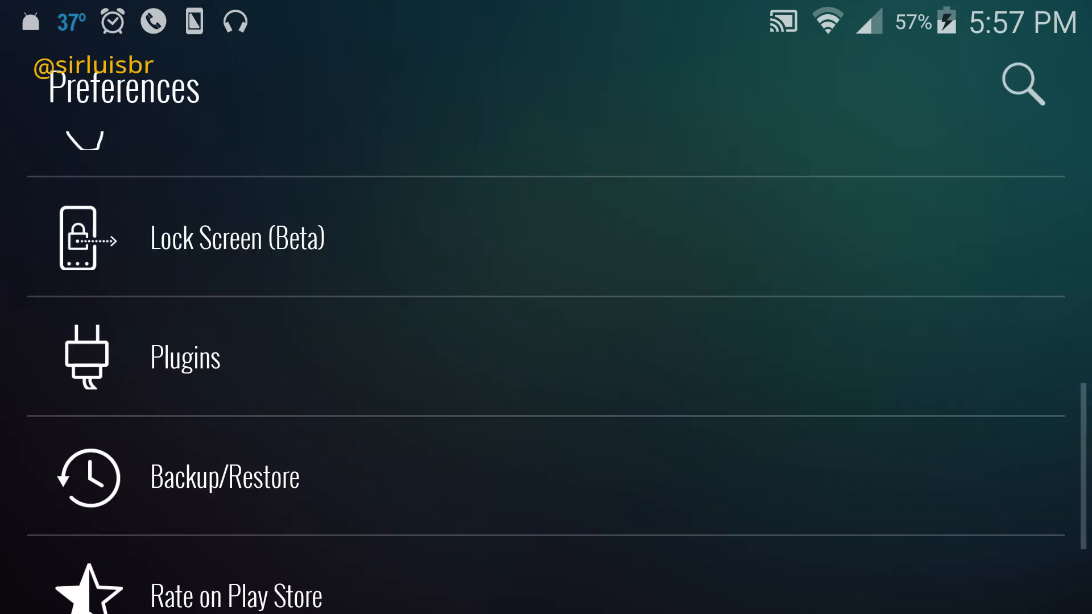
scroll("down", 3)
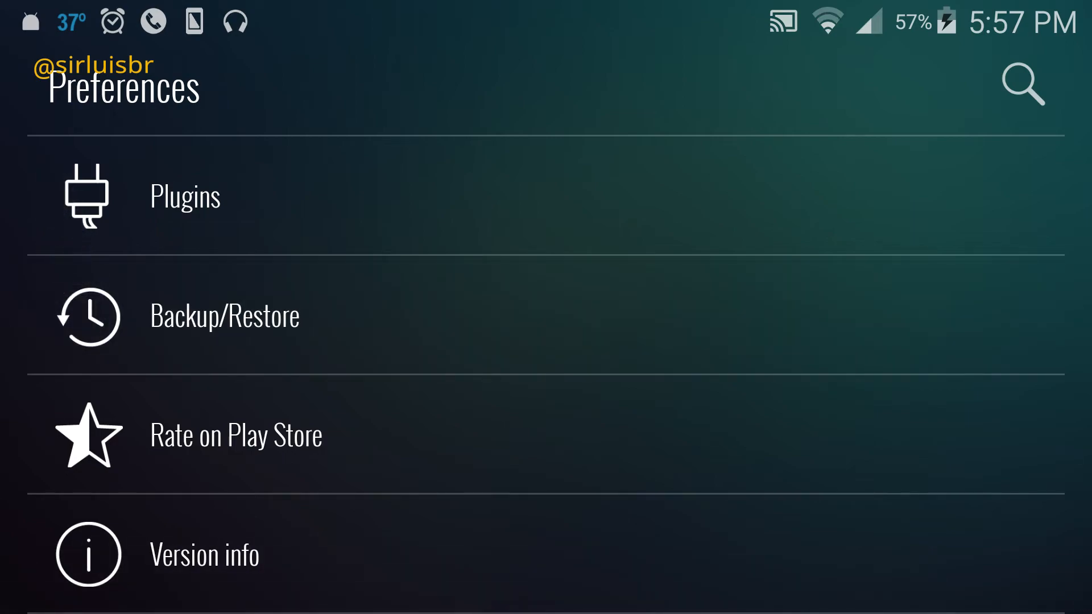
scroll("down", 3)
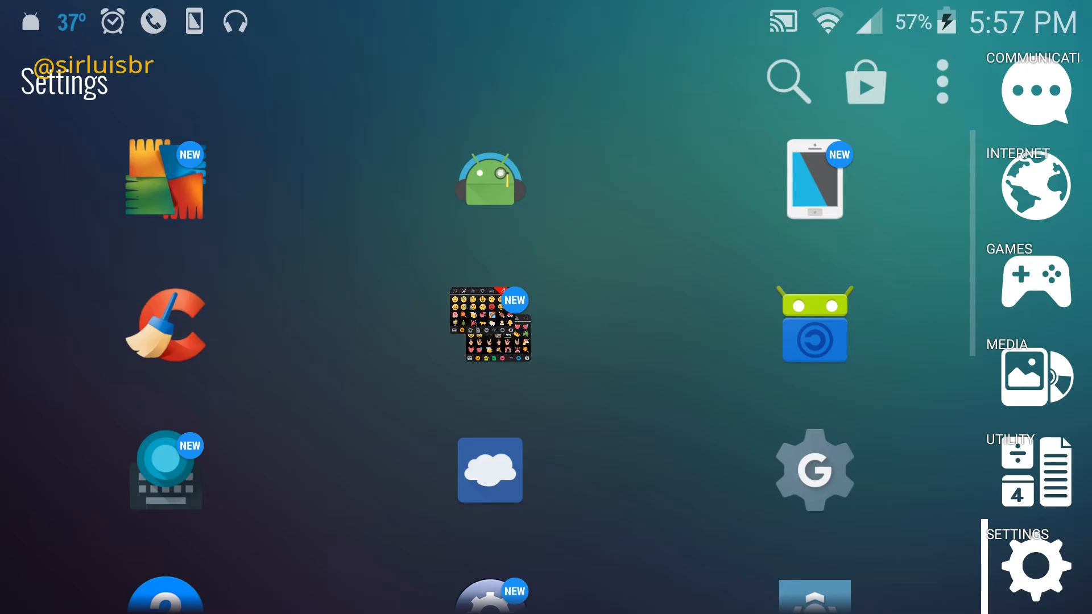
- Choose Preferences from the app drawer's three-dot overflow menu
left_click(942, 81)
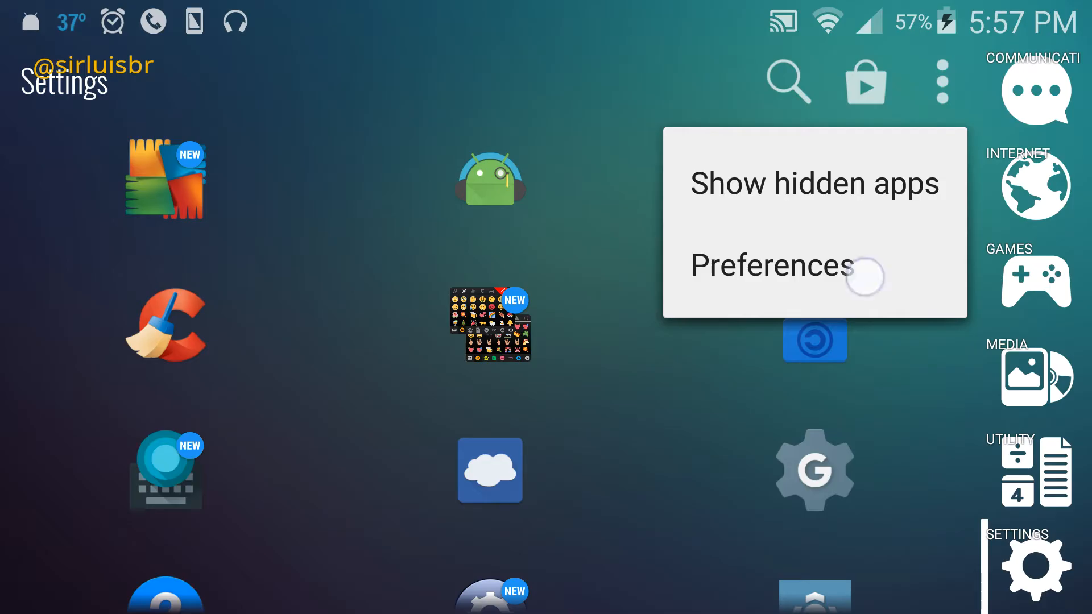
left_click(771, 265)
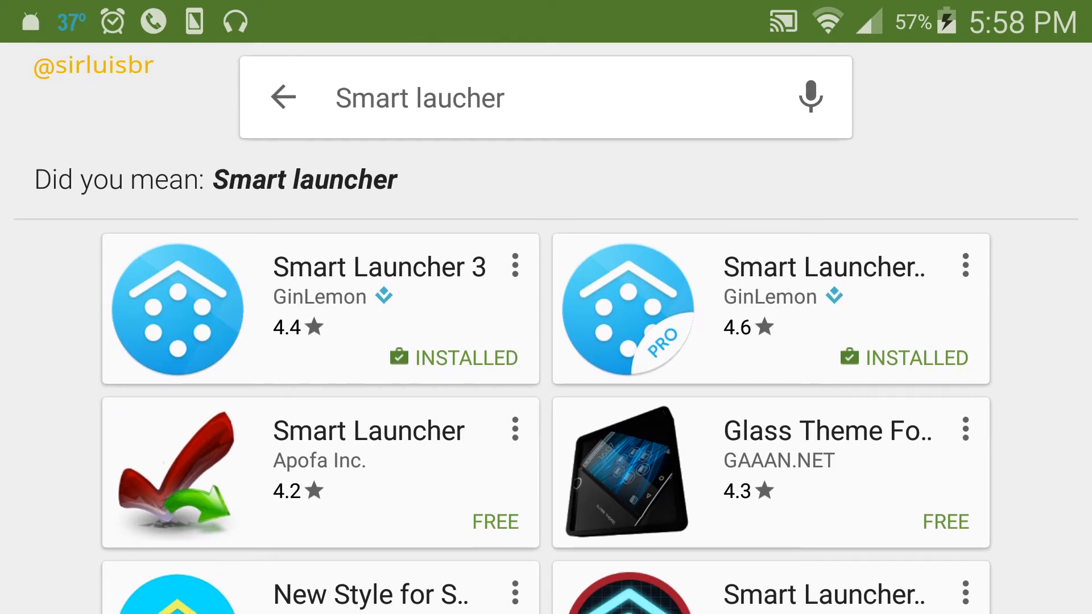
- View the Smart Launcher 3 store page from the search results and go back
scroll("down", 3)
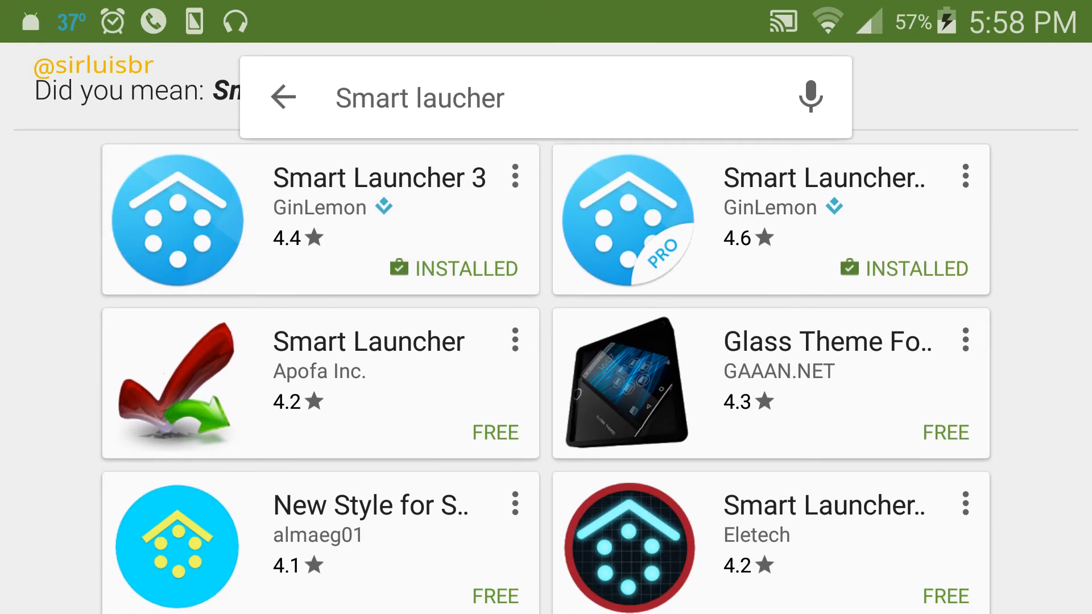
left_click(770, 219)
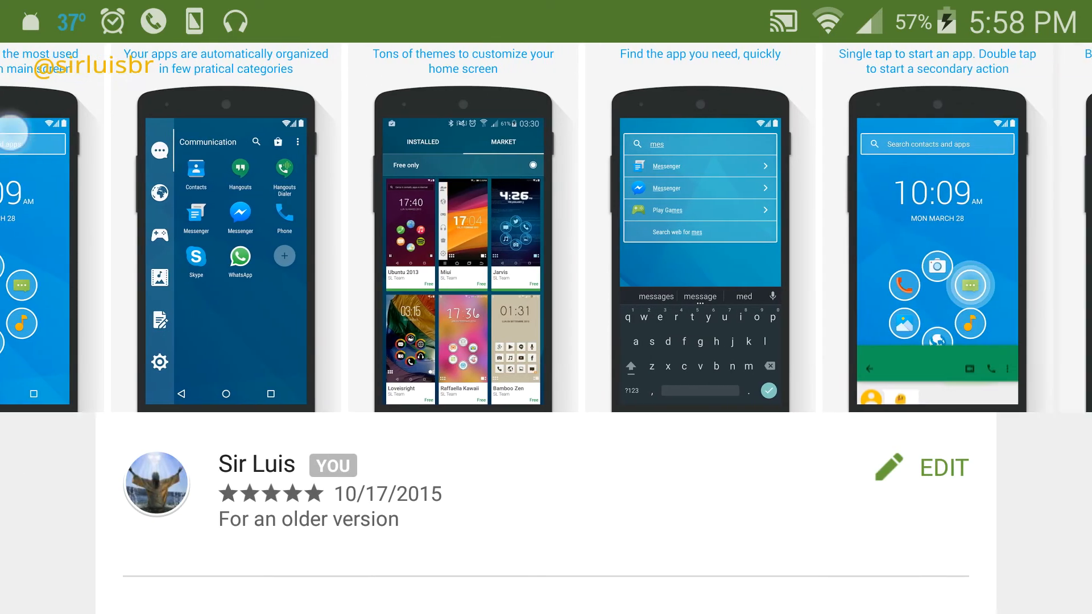
scroll("up", 3)
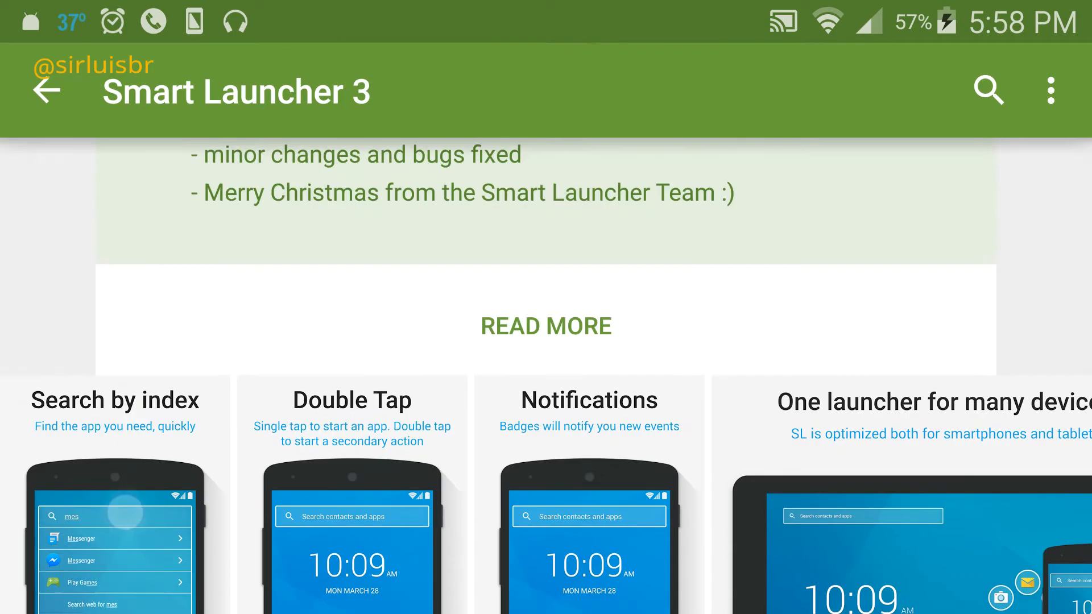
left_click(47, 91)
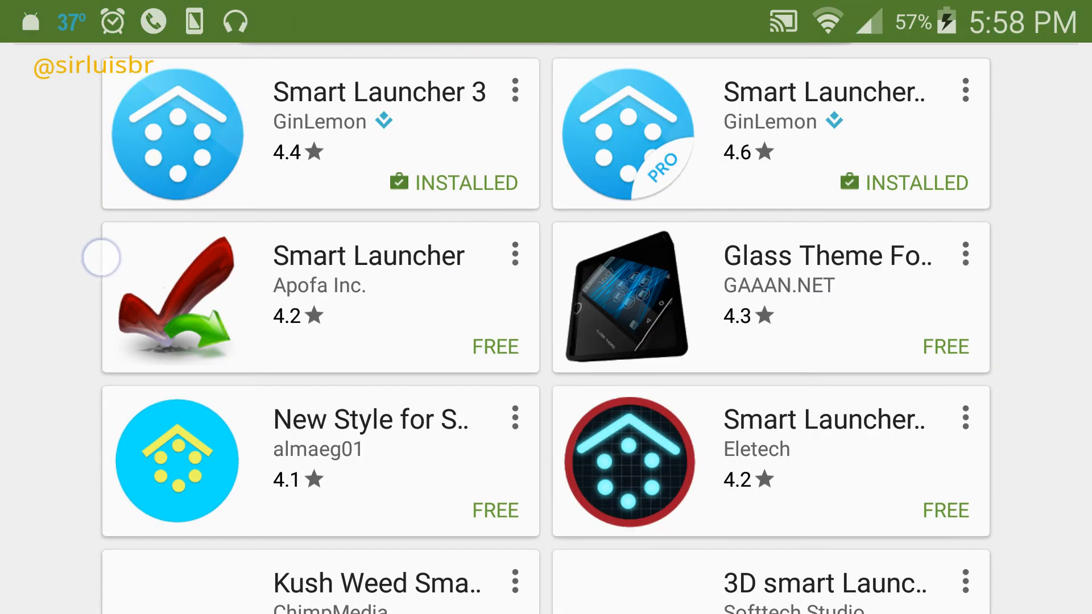
- Bring up the New Style for Smart Launcher theme details page
scroll("down", 3)
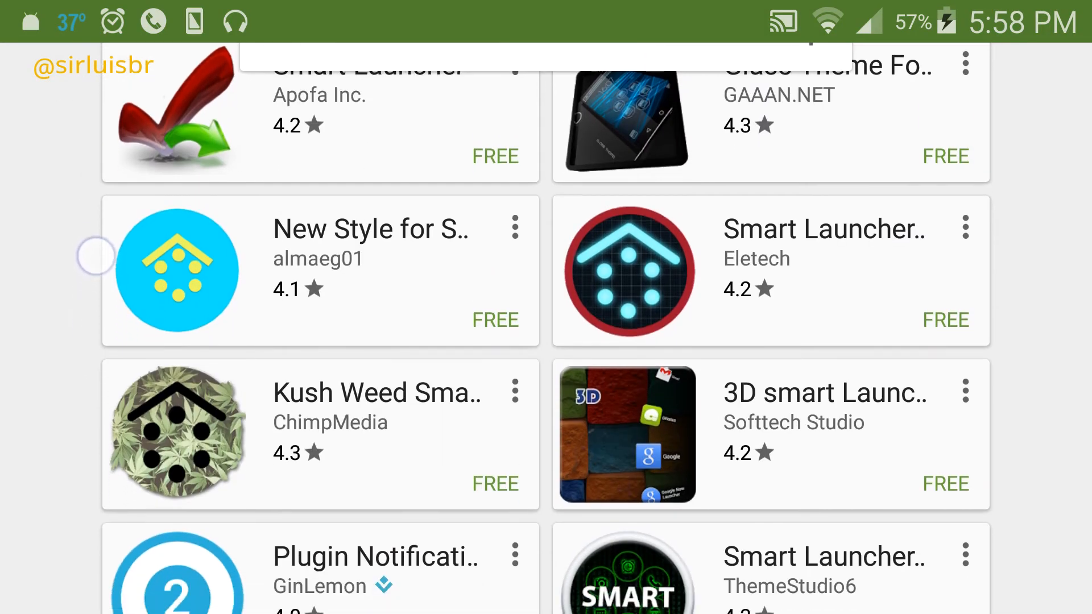
scroll("up", 3)
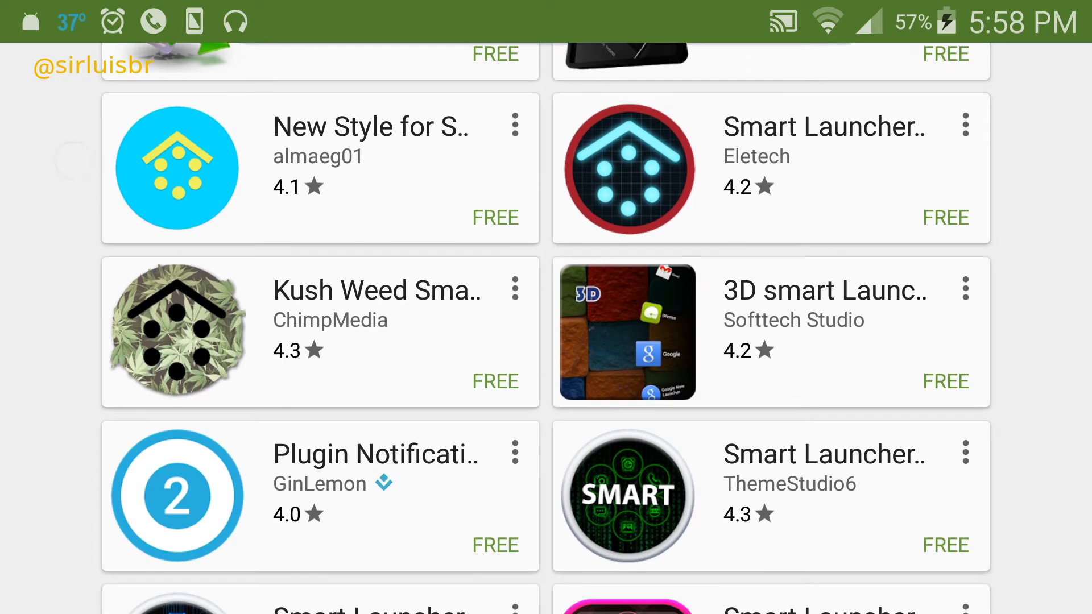
left_click(319, 168)
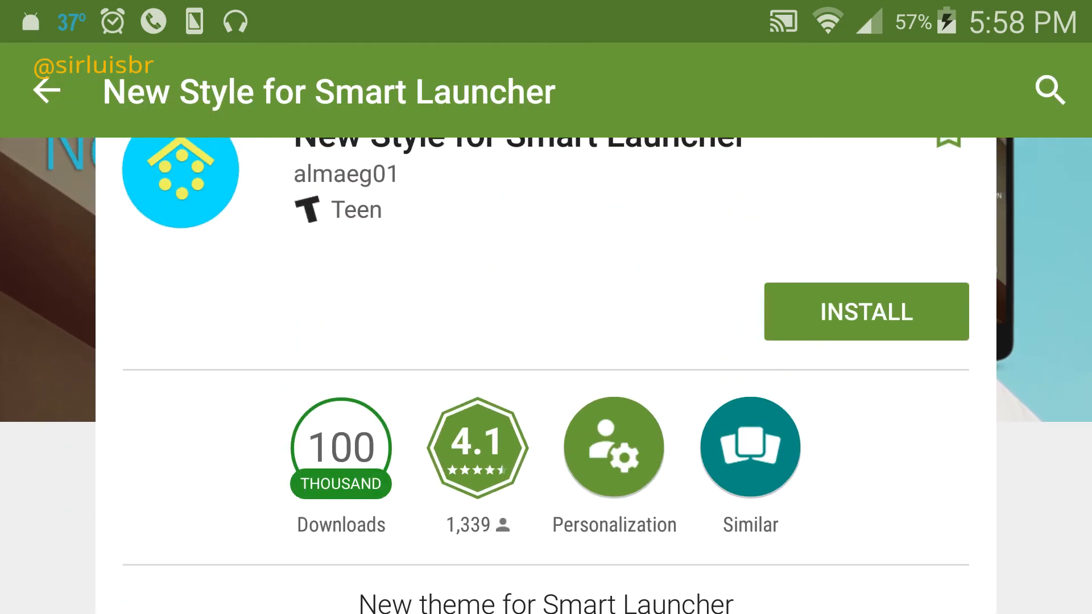
- Look over the Plugin Notifications store page and return to the search results
left_click(47, 91)
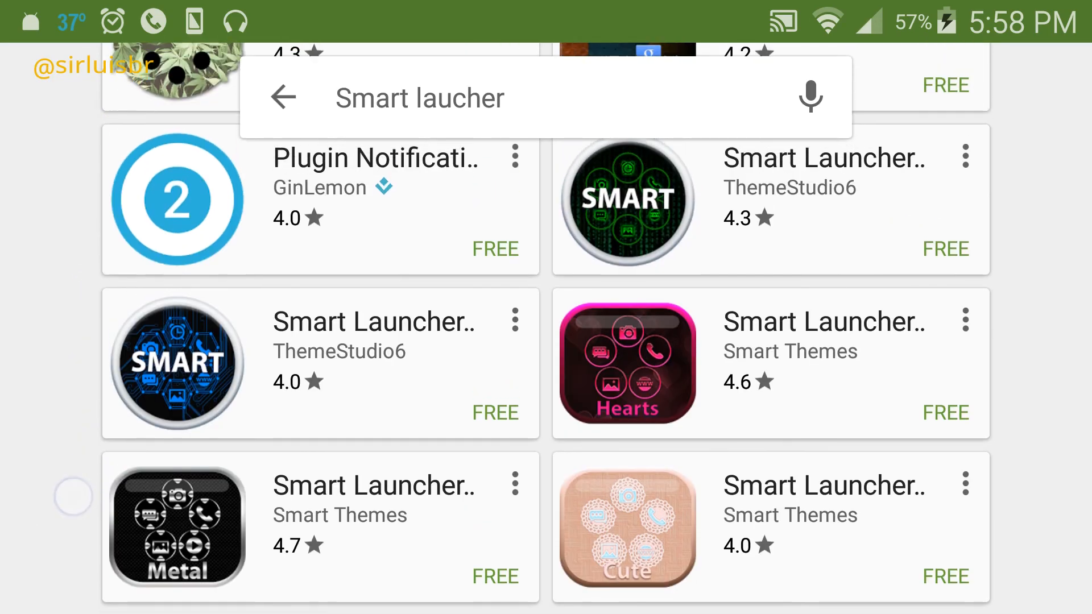
left_click(319, 200)
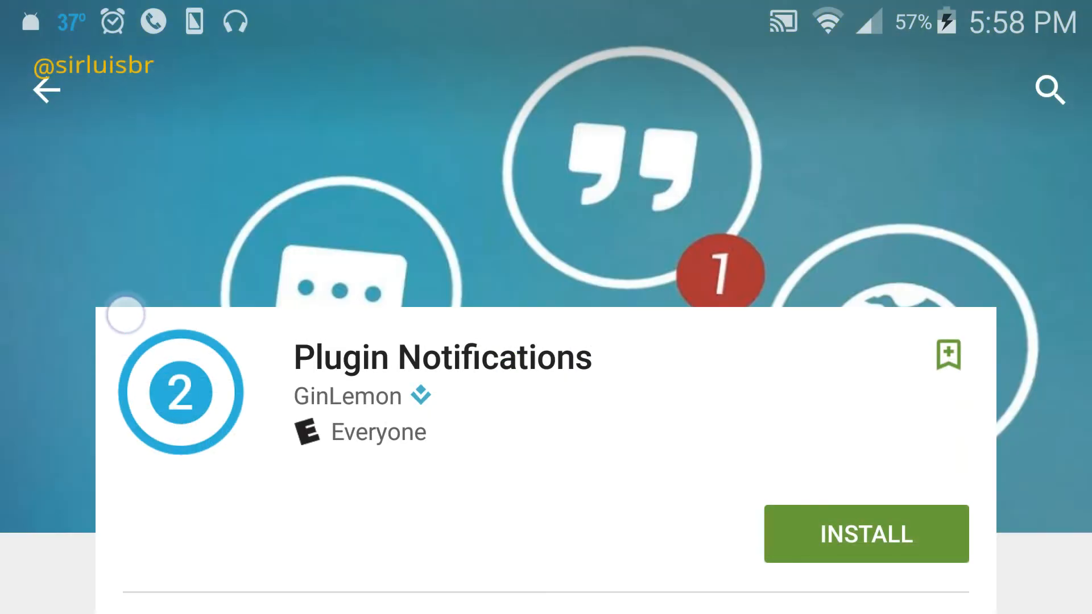
scroll("down", 3)
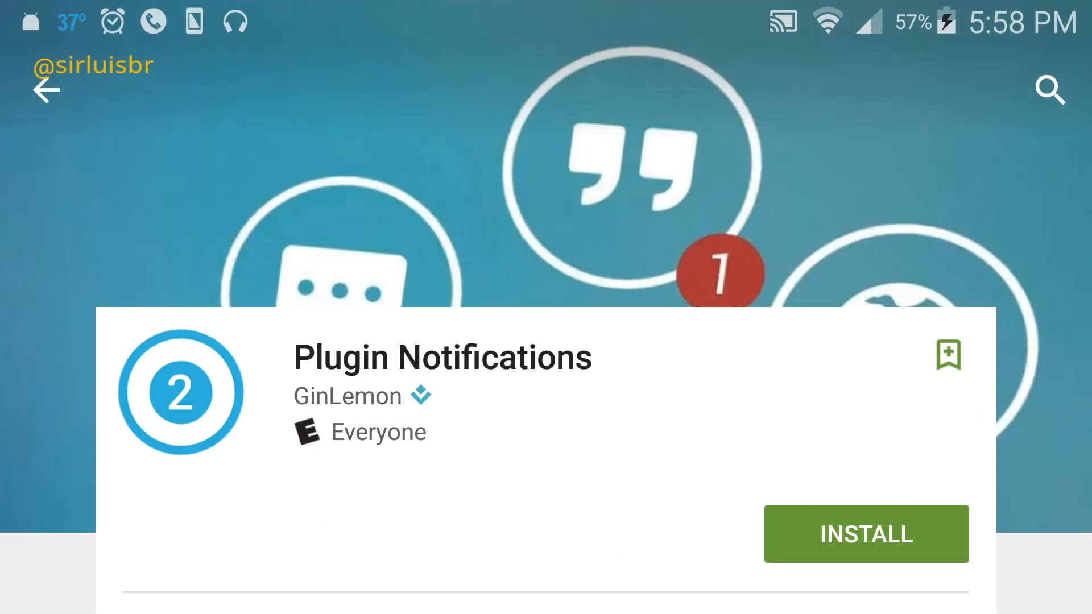
left_click(45, 91)
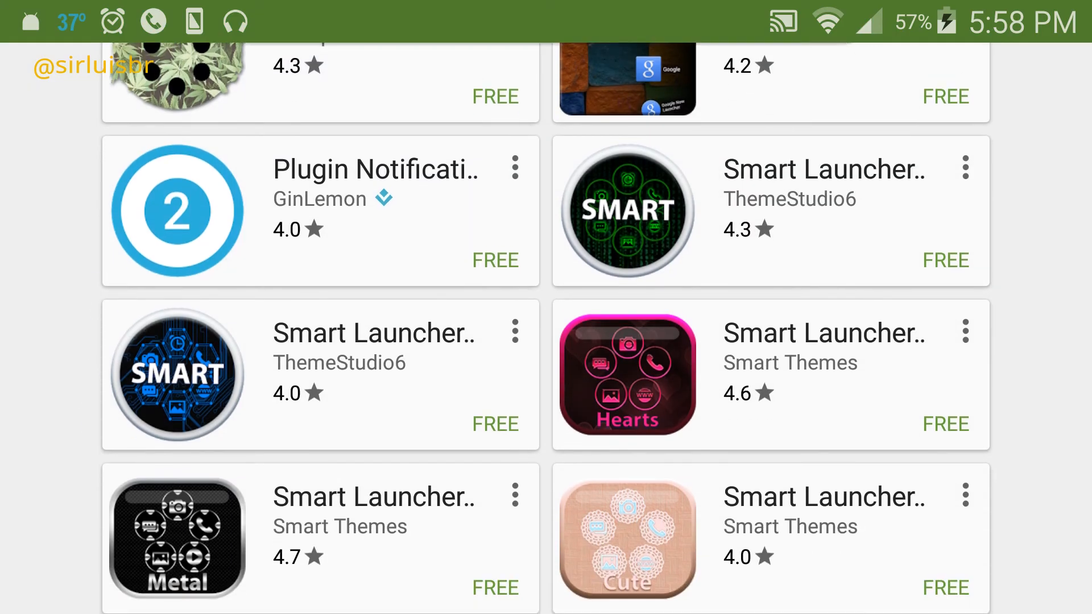
- Look over the SLT Ubuntu Style theme page, then keep browsing the free Smart Launcher themes
scroll("up", 3)
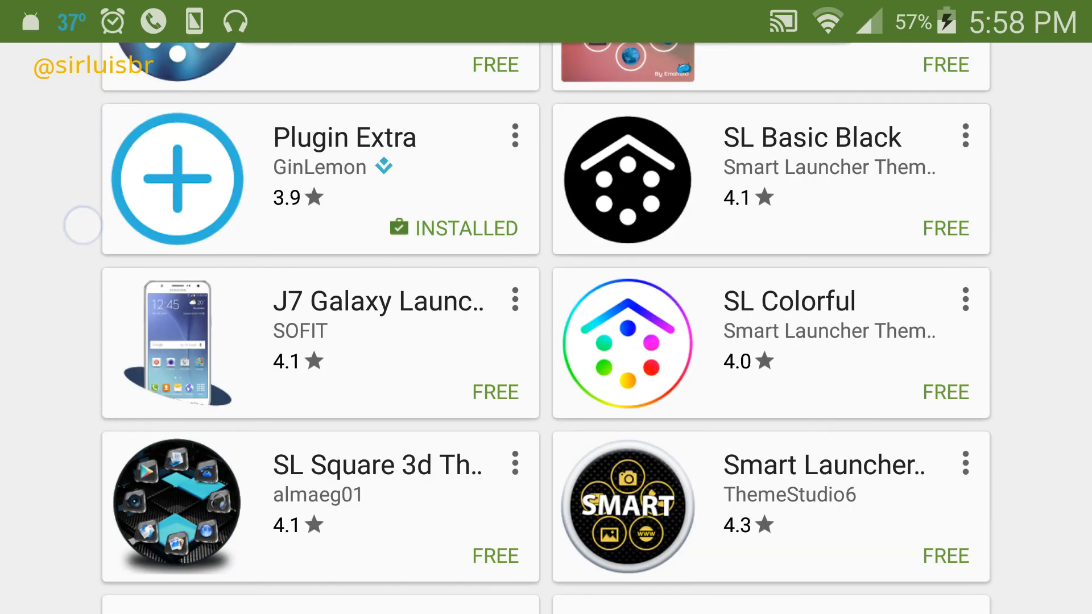
scroll("up", 3)
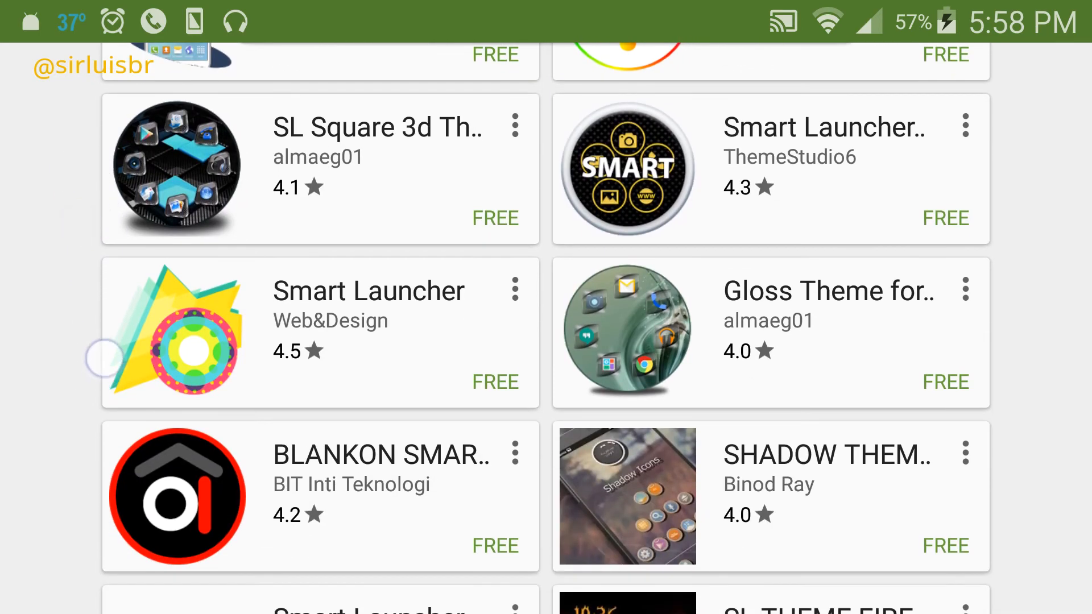
scroll("down", 3)
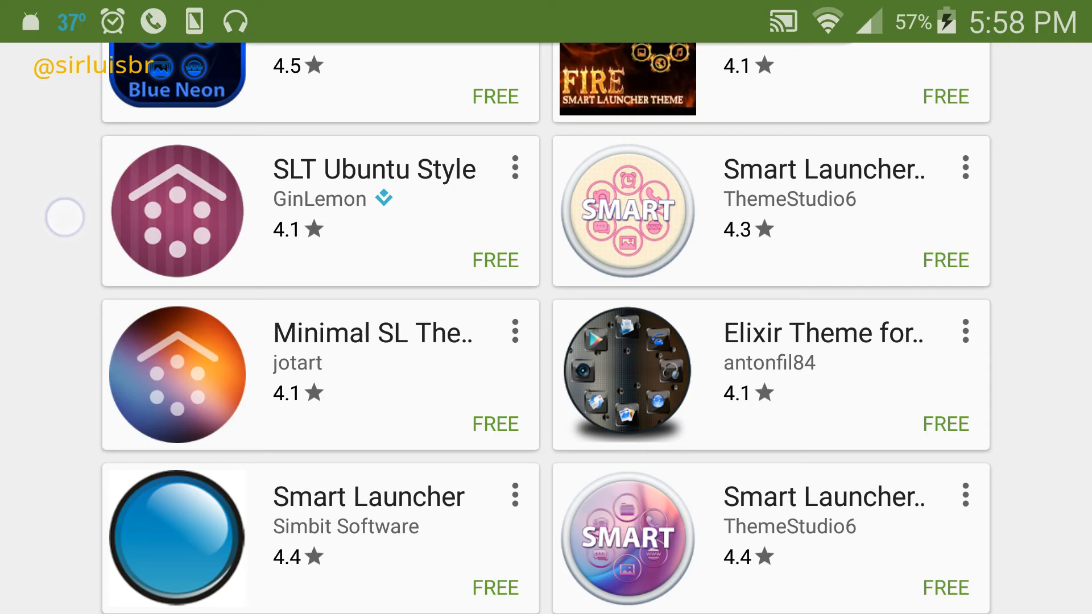
left_click(320, 209)
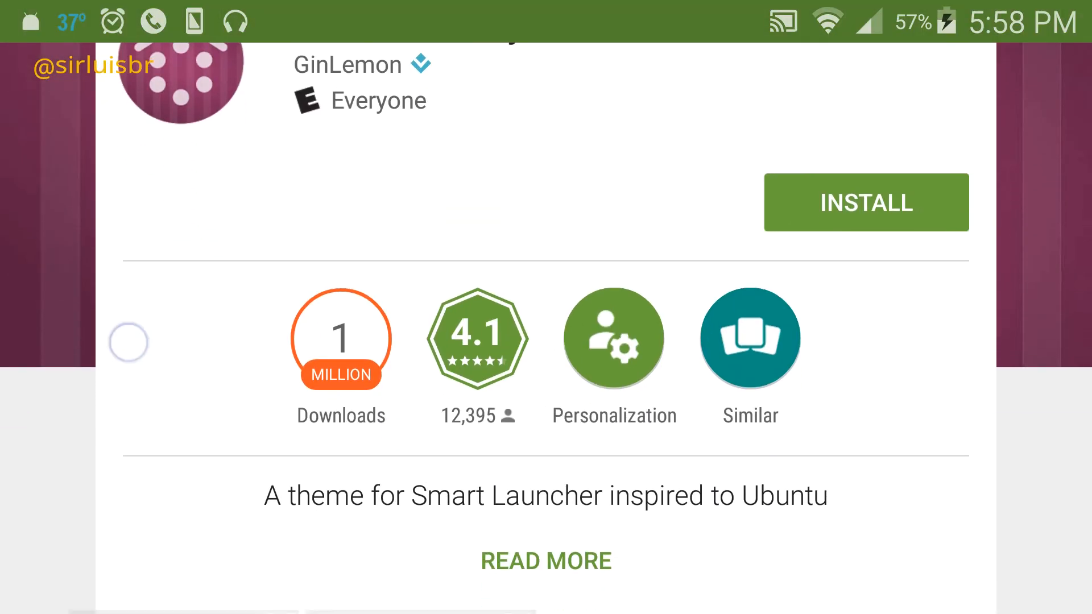
scroll("down", 3)
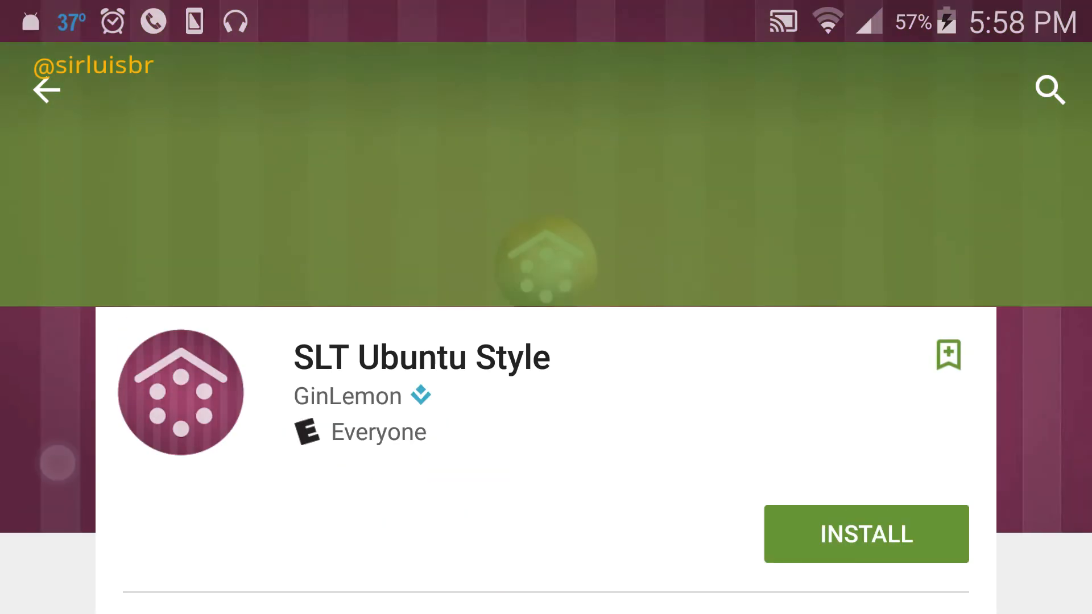
left_click(45, 90)
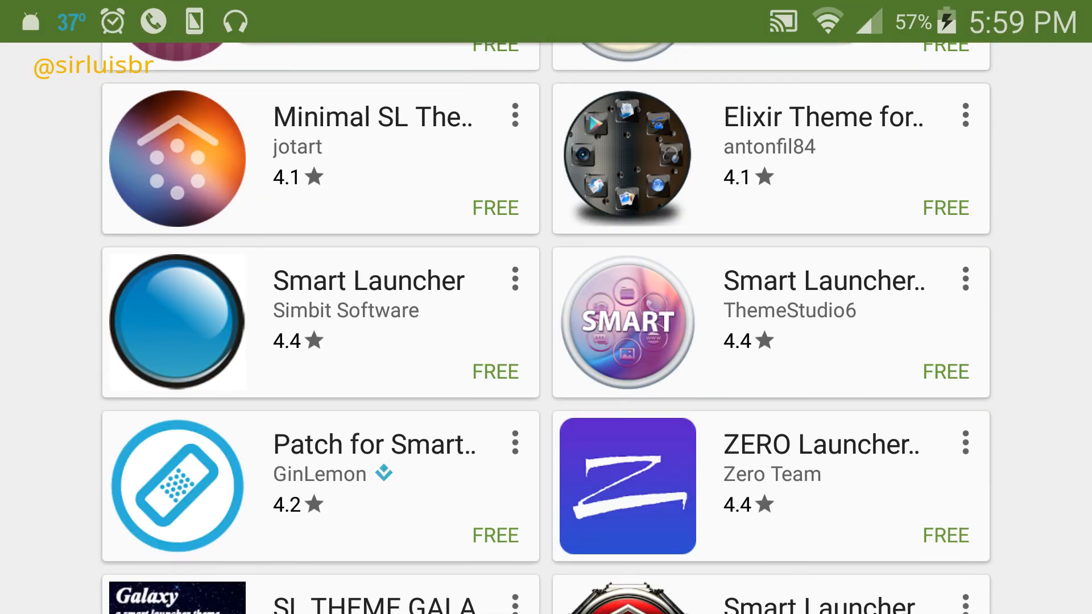
scroll("down", 3)
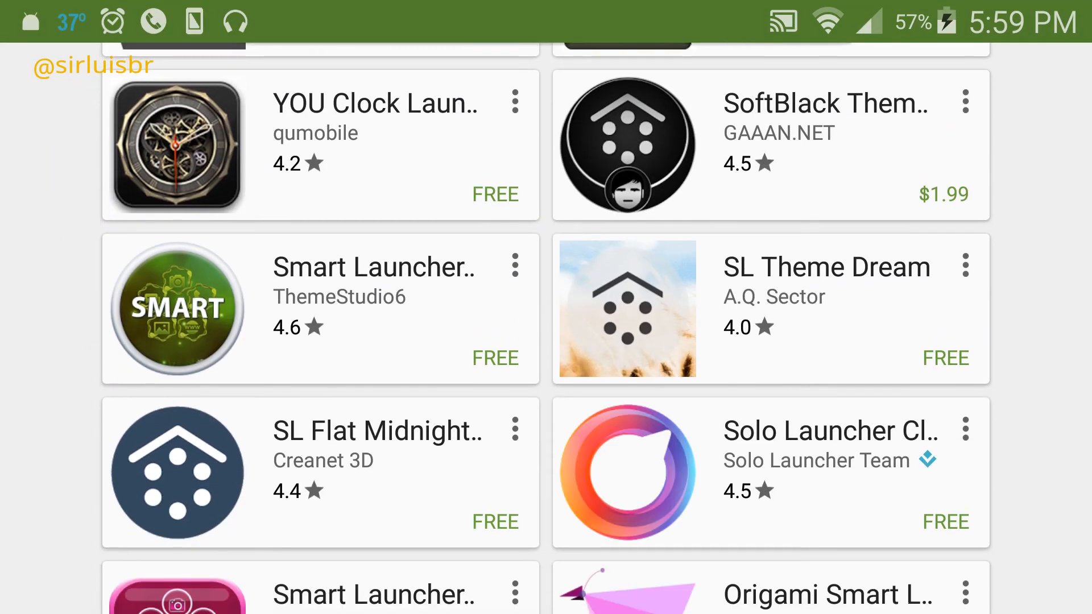